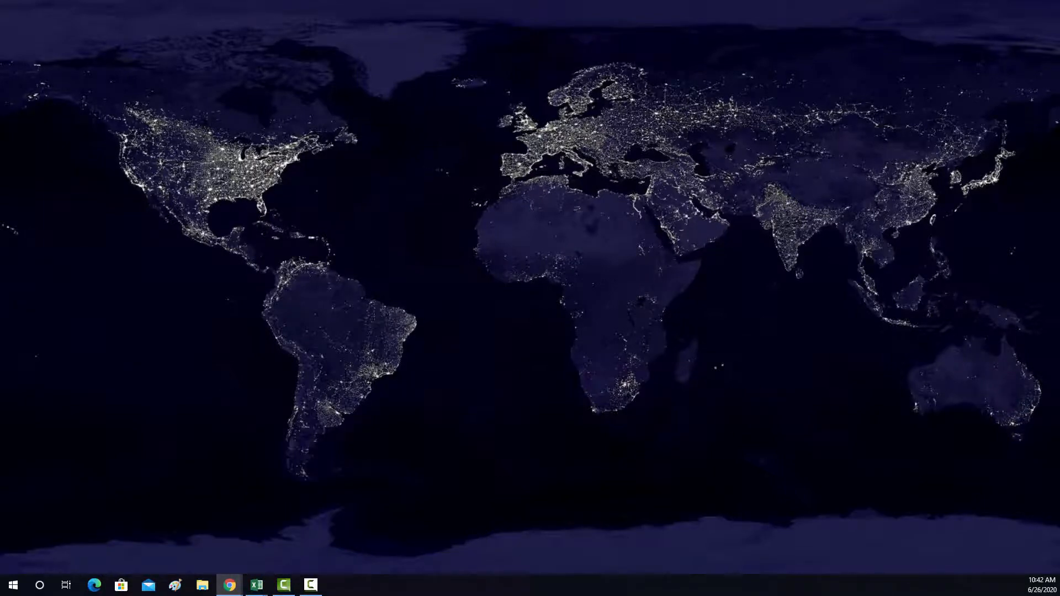
Step: Open the qgis.org home page in Chrome and scroll to the Download Now section
left_click(229, 585)
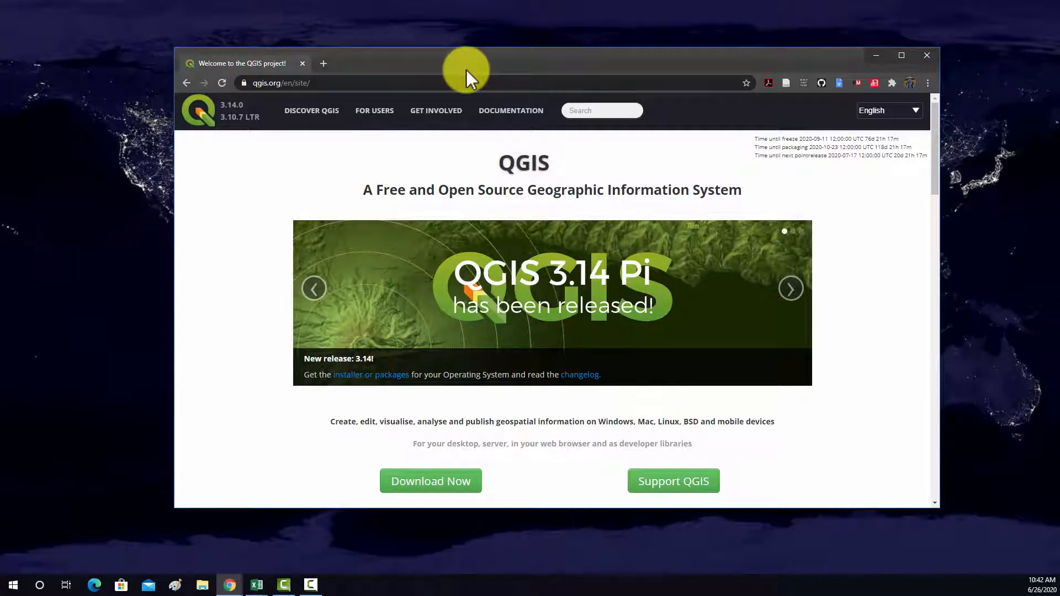
mouse_move(730, 74)
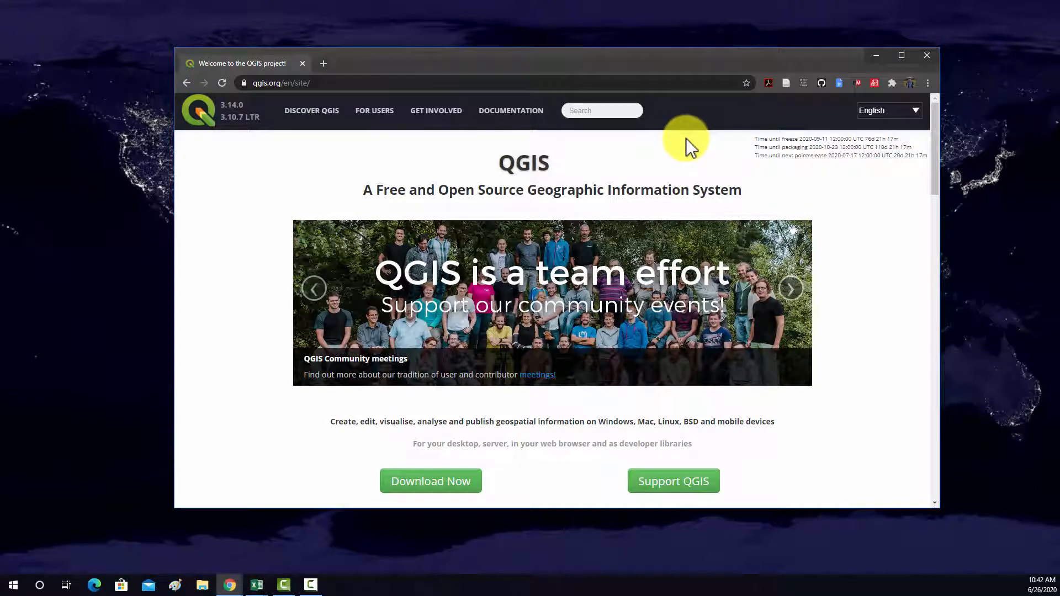
mouse_move(598, 129)
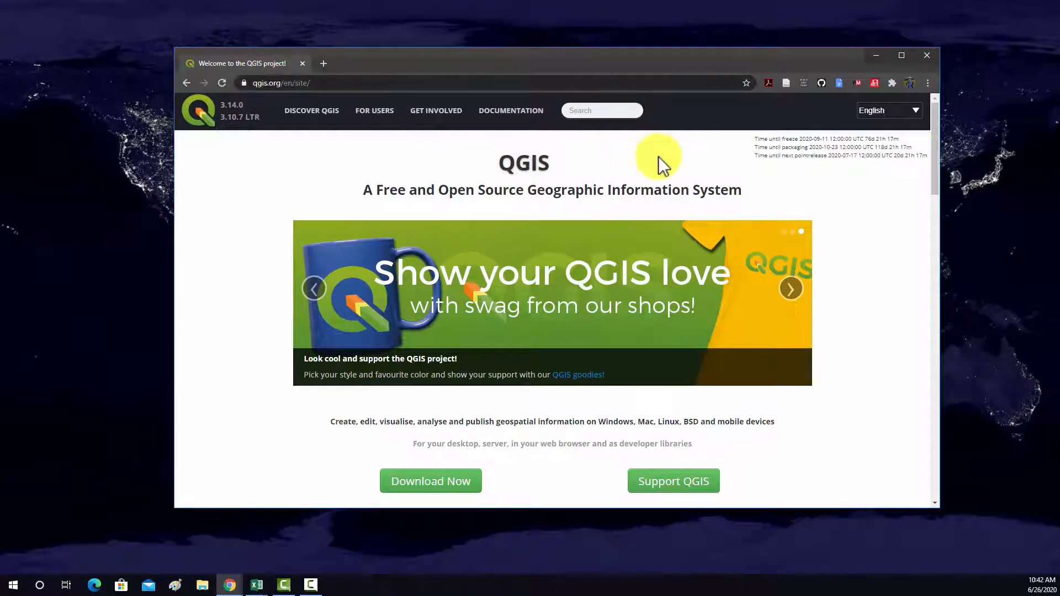
scroll("down", 3)
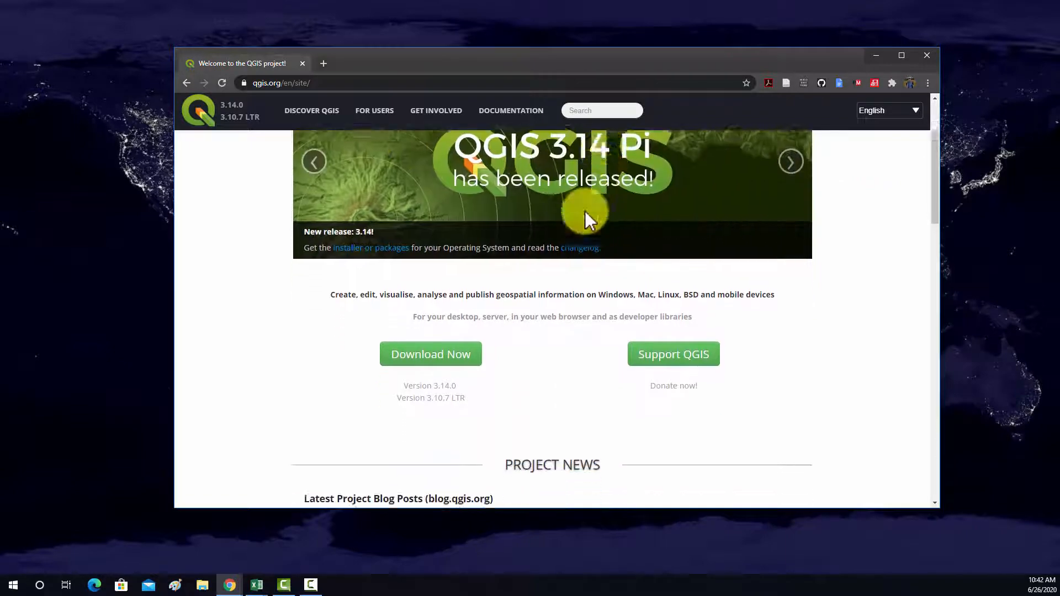
scroll("down", 3)
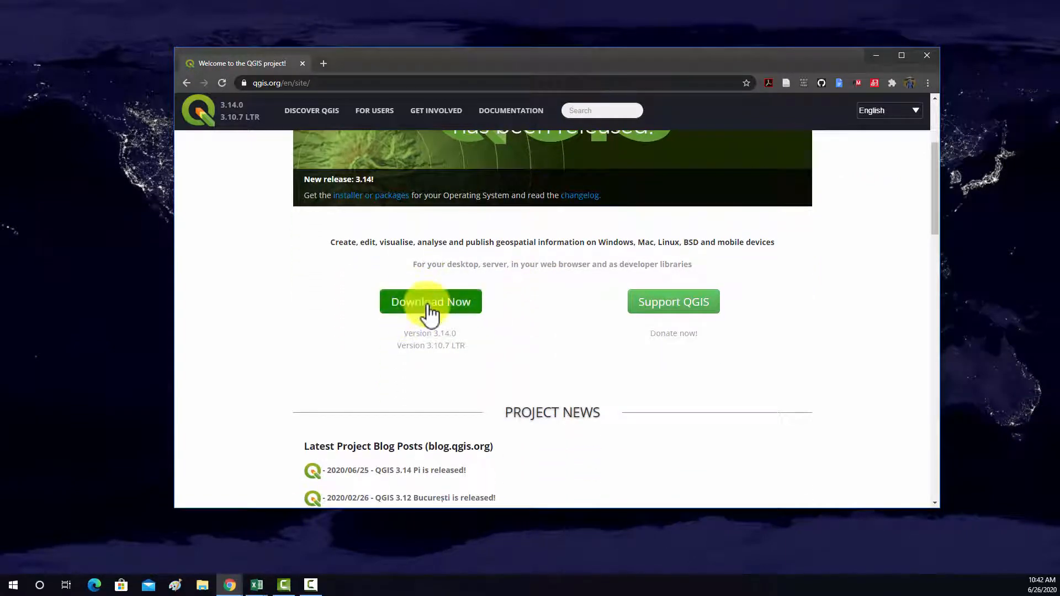
Step: Go to the Download QGIS page and scroll to the Windows OSGeo4W and standalone installers
left_click(430, 302)
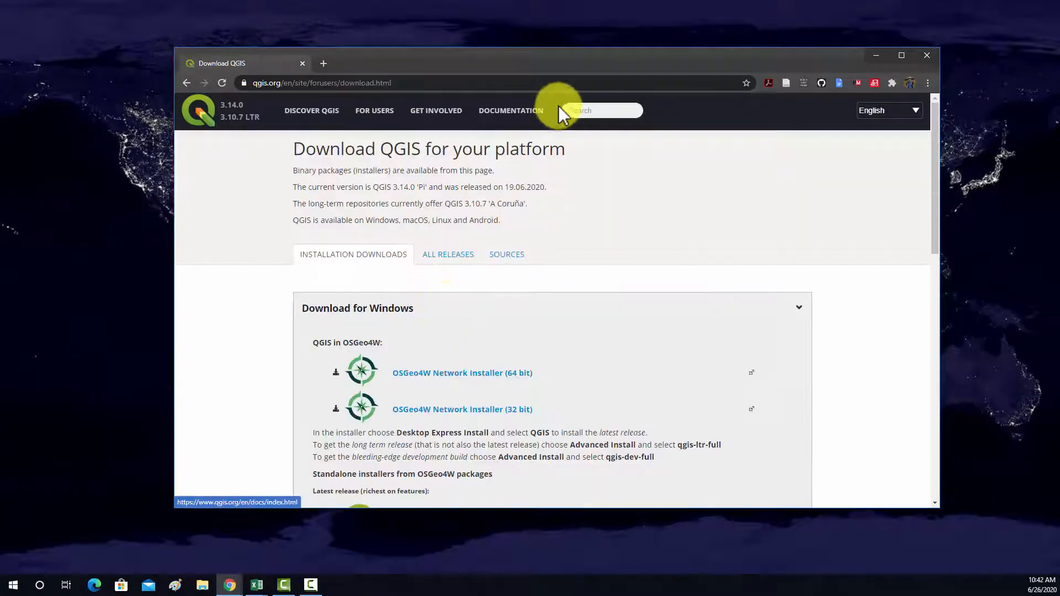
scroll("down", 3)
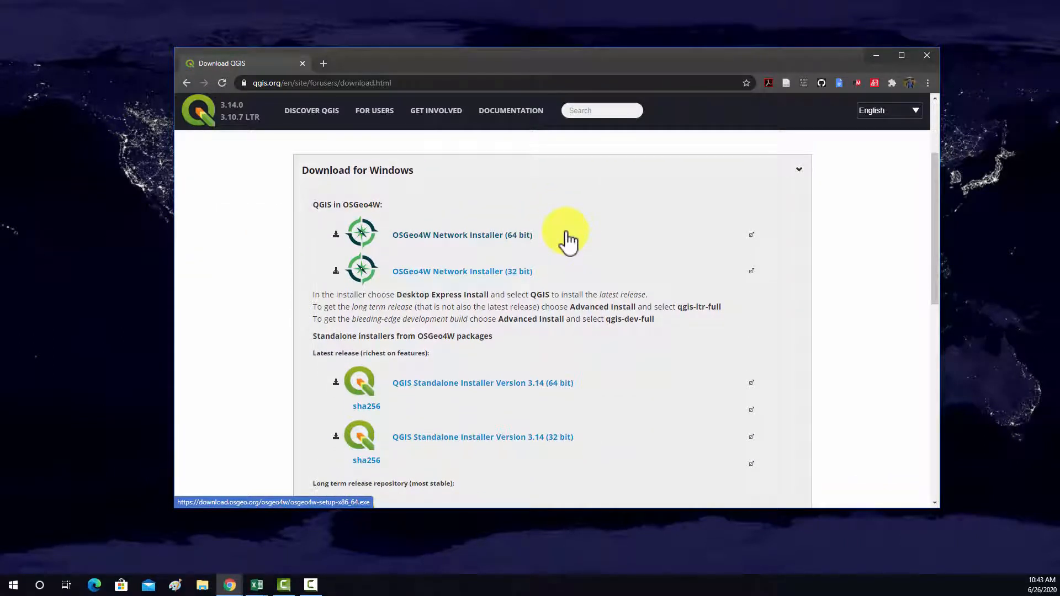
mouse_move(599, 344)
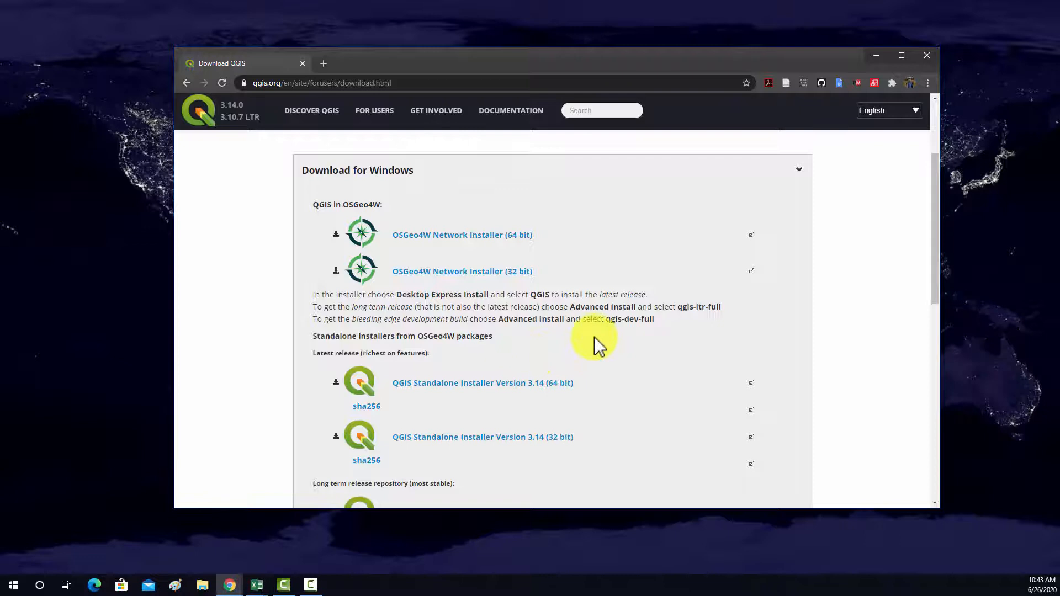
scroll("down", 3)
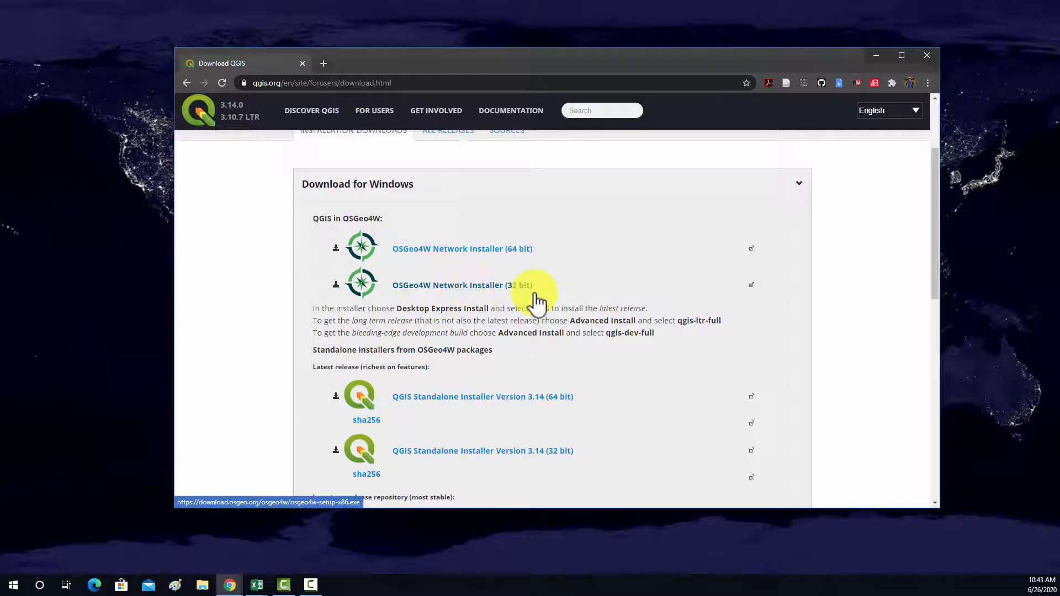
mouse_move(432, 245)
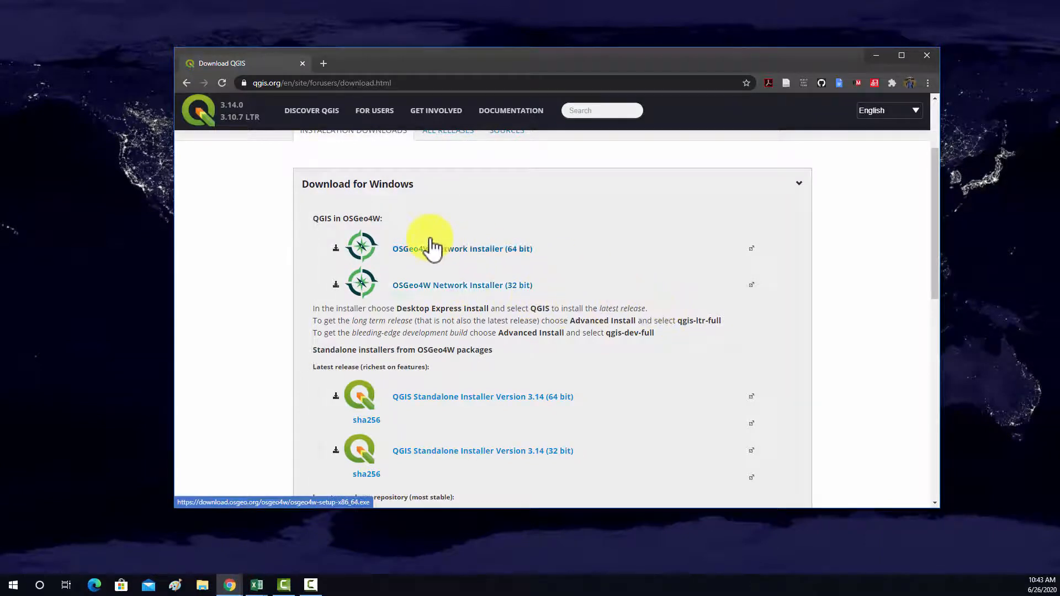
mouse_move(587, 331)
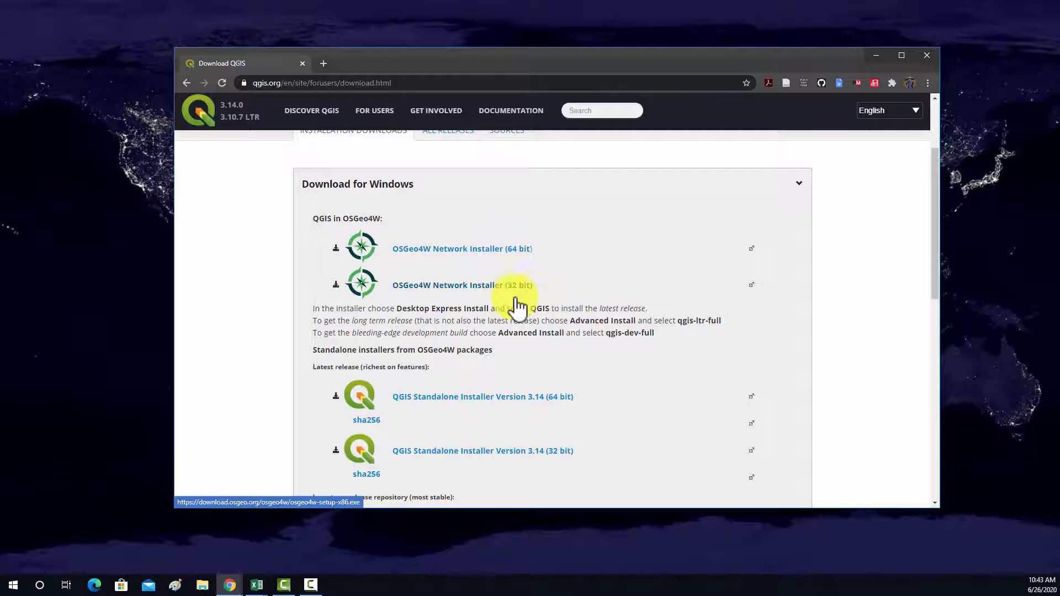
mouse_move(382, 318)
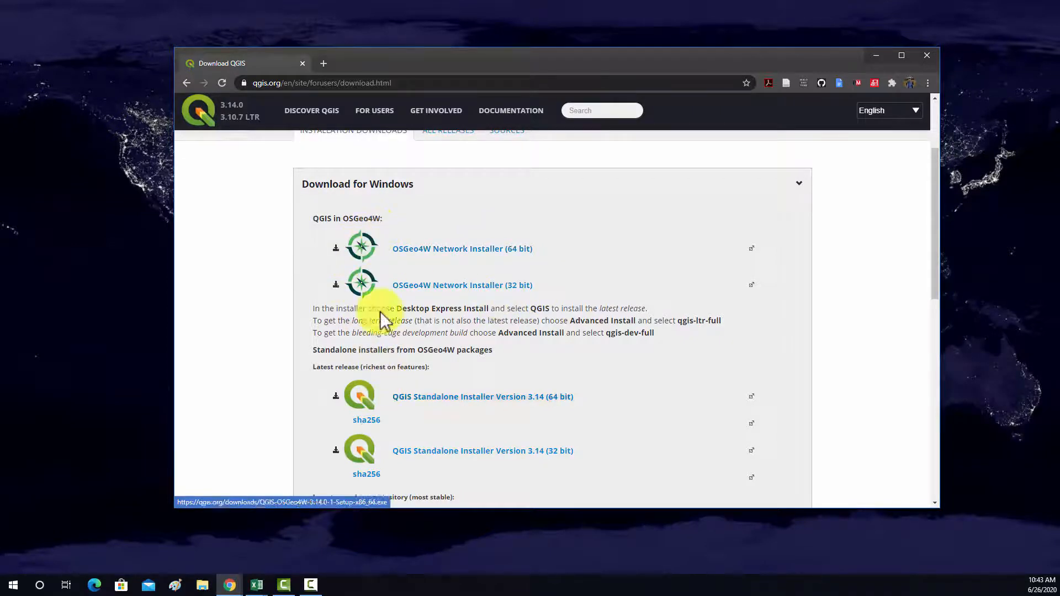
mouse_move(414, 405)
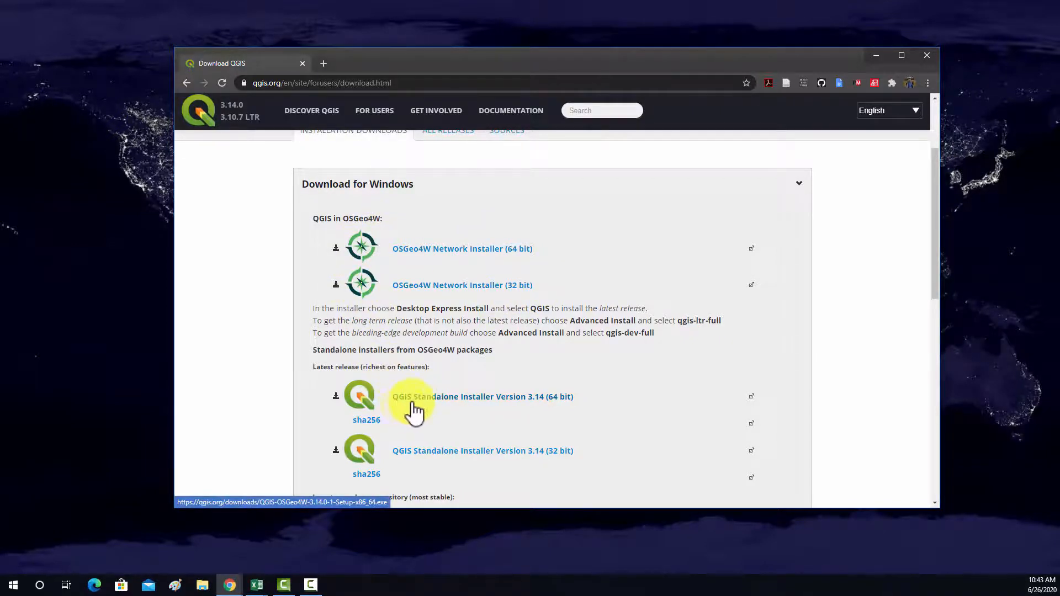
mouse_move(402, 271)
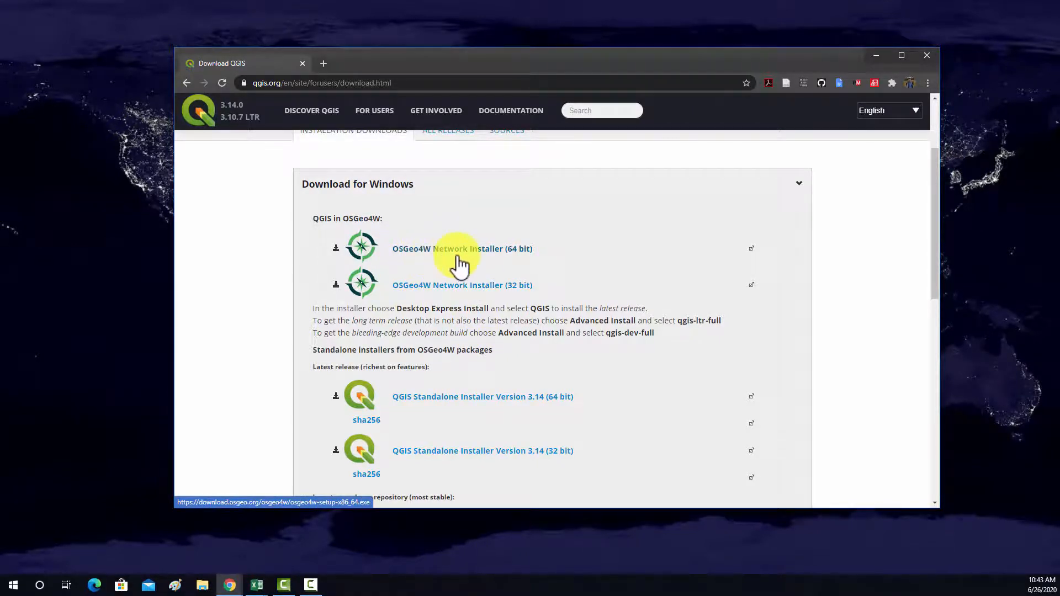
mouse_move(403, 291)
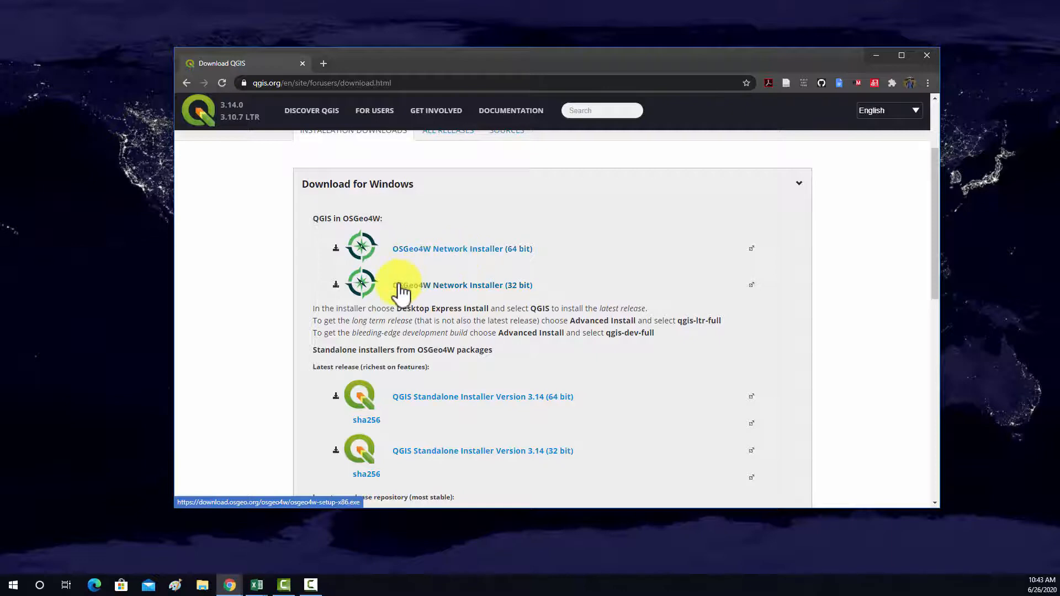
mouse_move(433, 242)
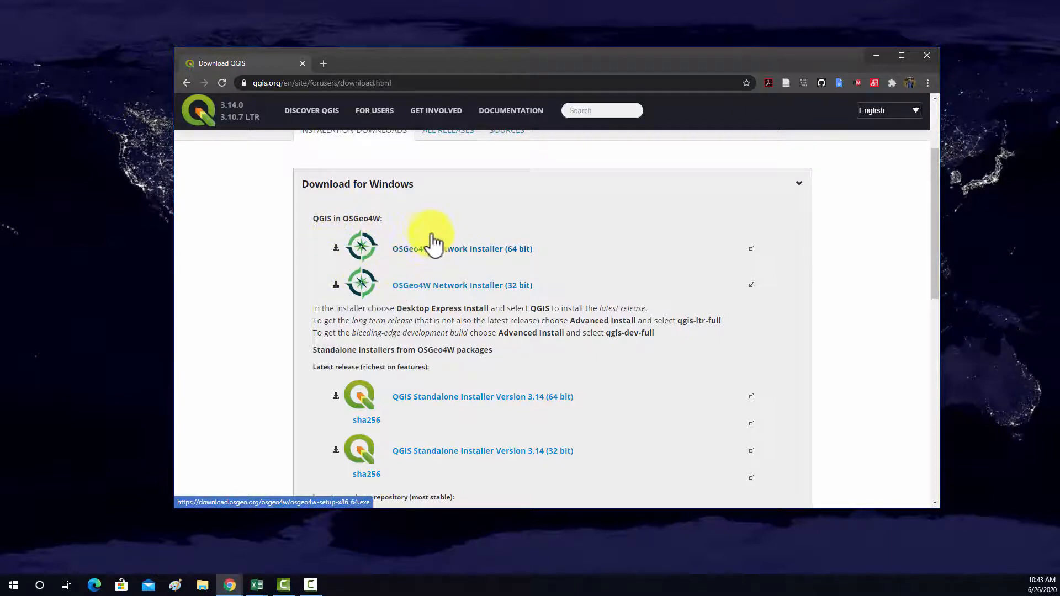
mouse_move(449, 273)
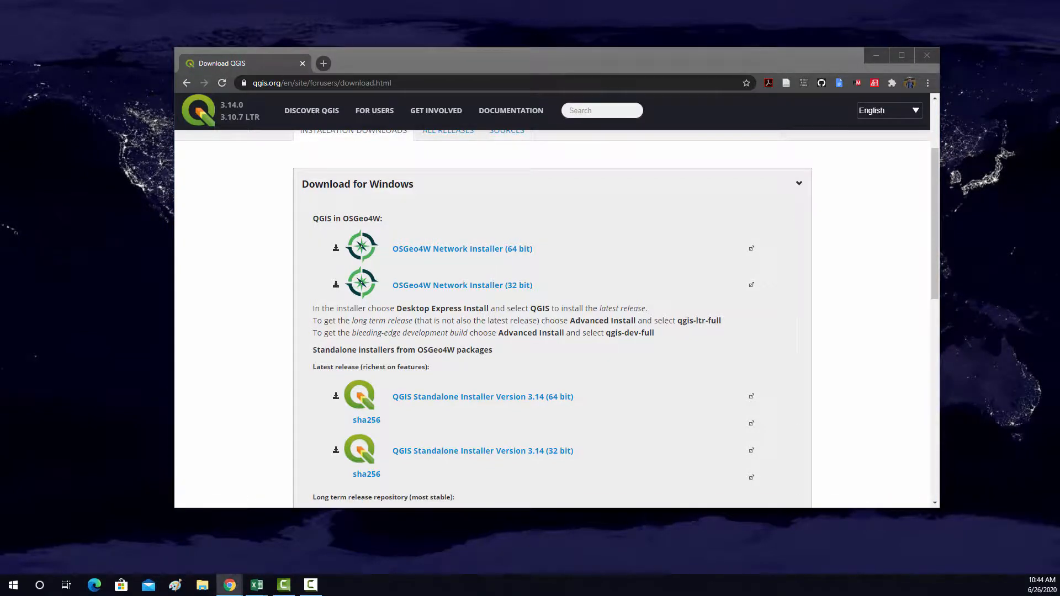
Step: Run OSGeo4W Setup with Express Desktop Install, keeping QGIS, GDAL and GRASS GIS checked
left_click(463, 248)
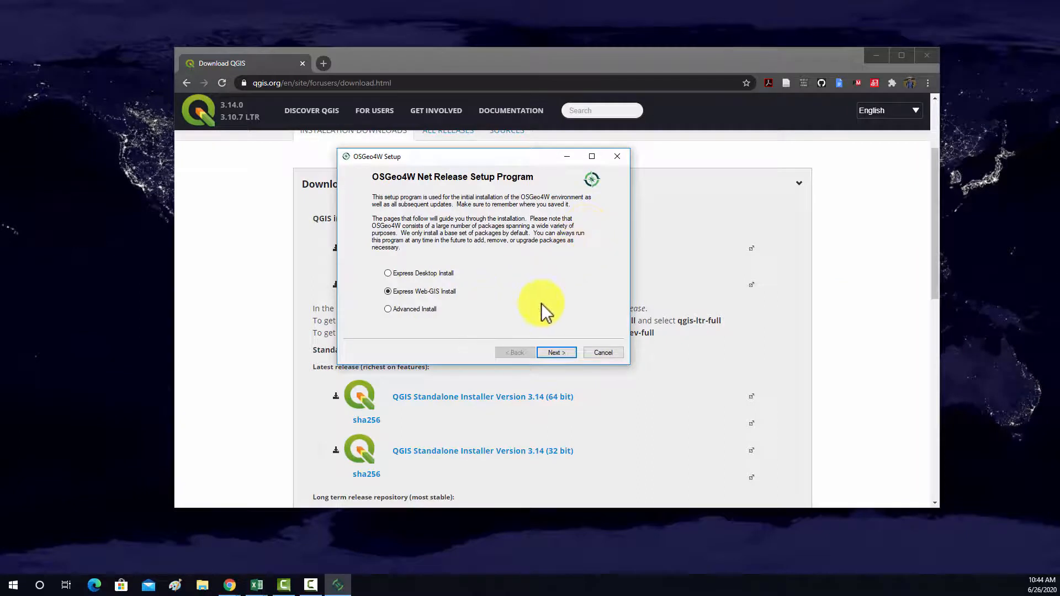
left_click(388, 273)
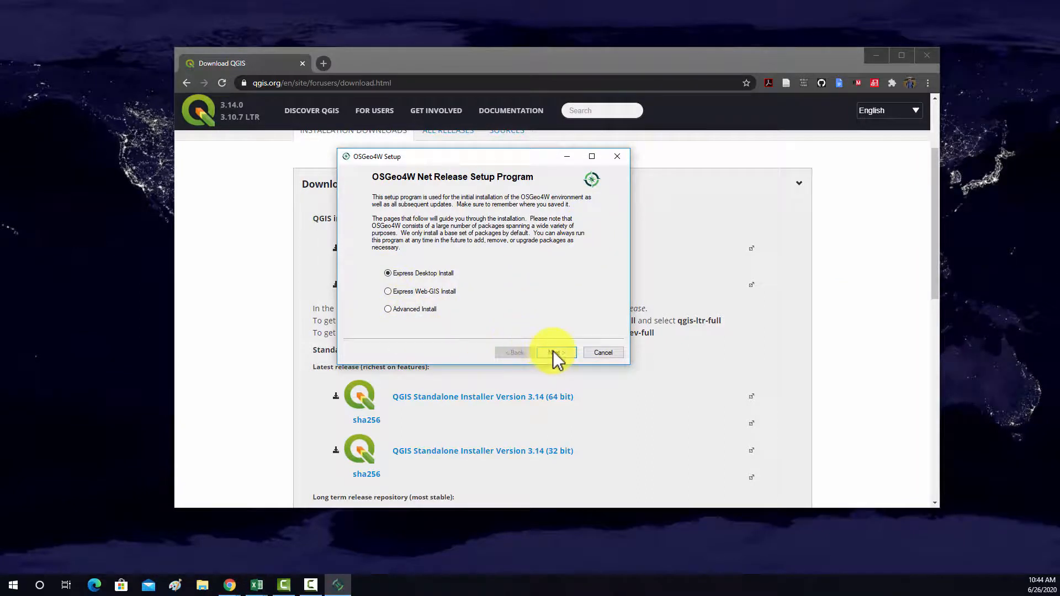
left_click(554, 352)
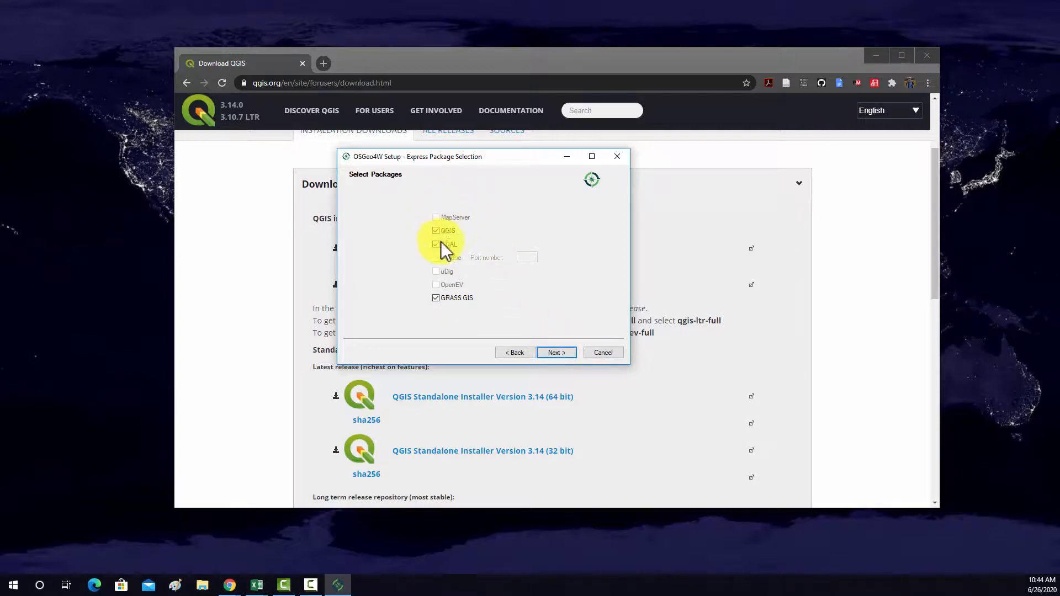
left_click(437, 229)
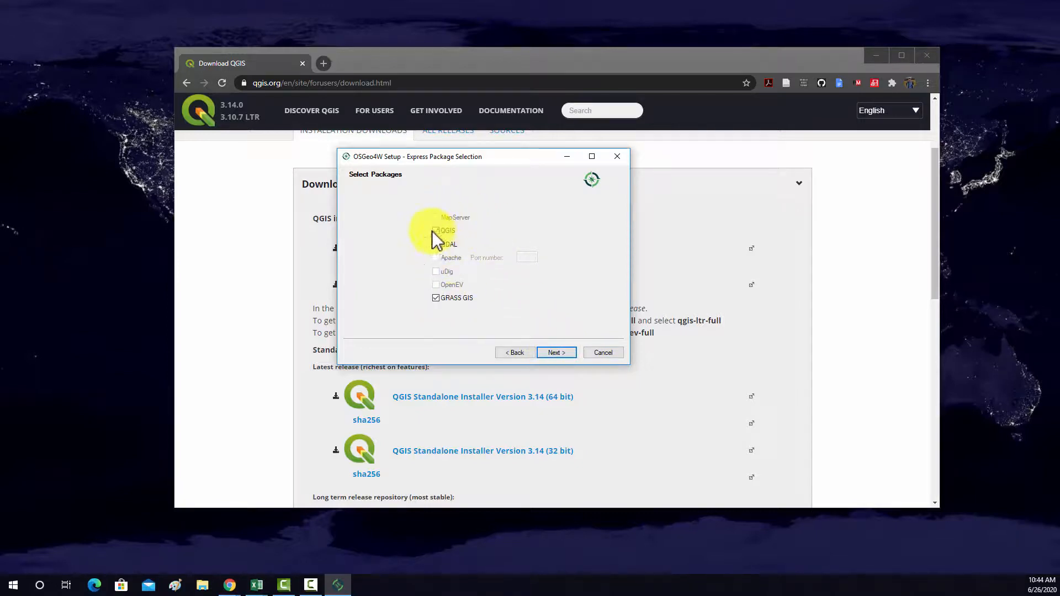
left_click(437, 229)
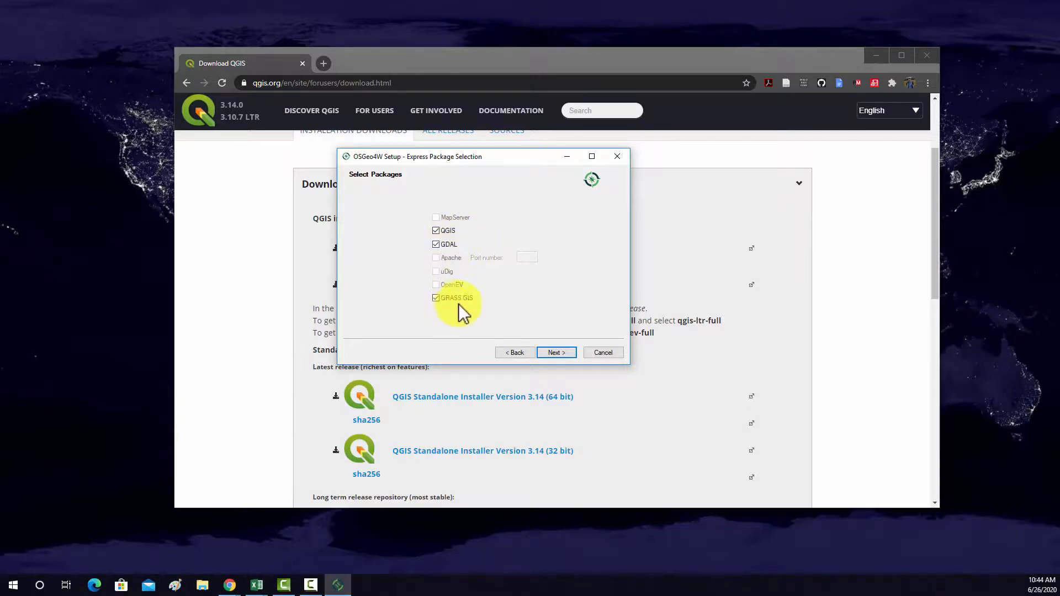
mouse_move(500, 321)
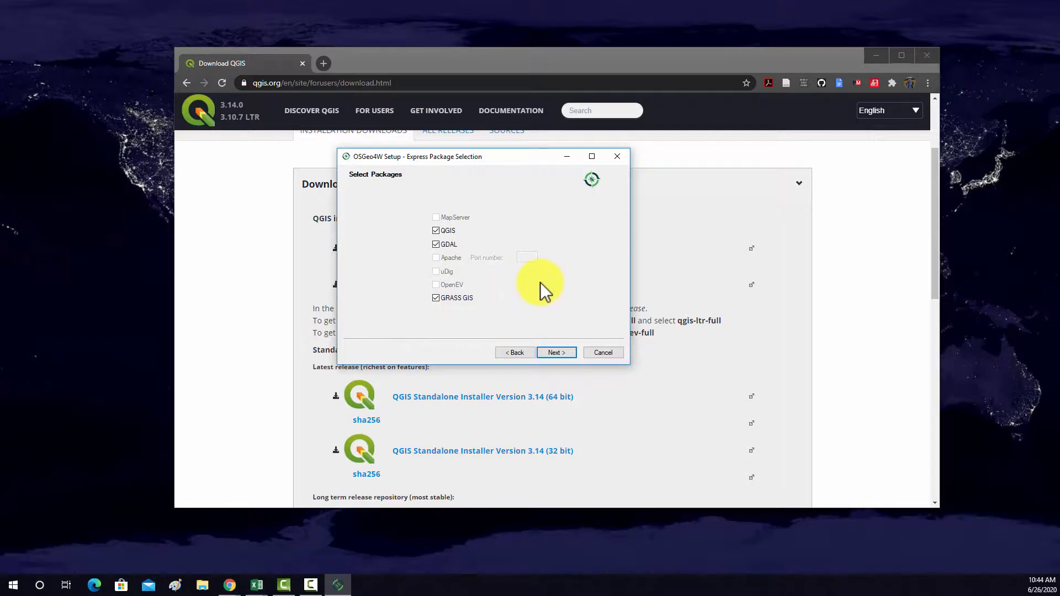
mouse_move(622, 336)
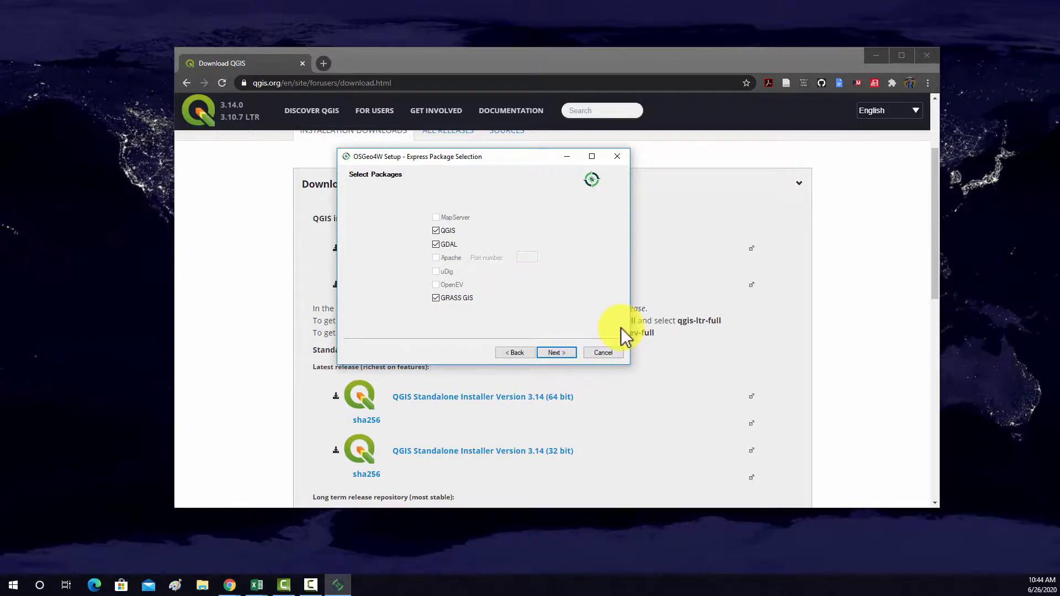